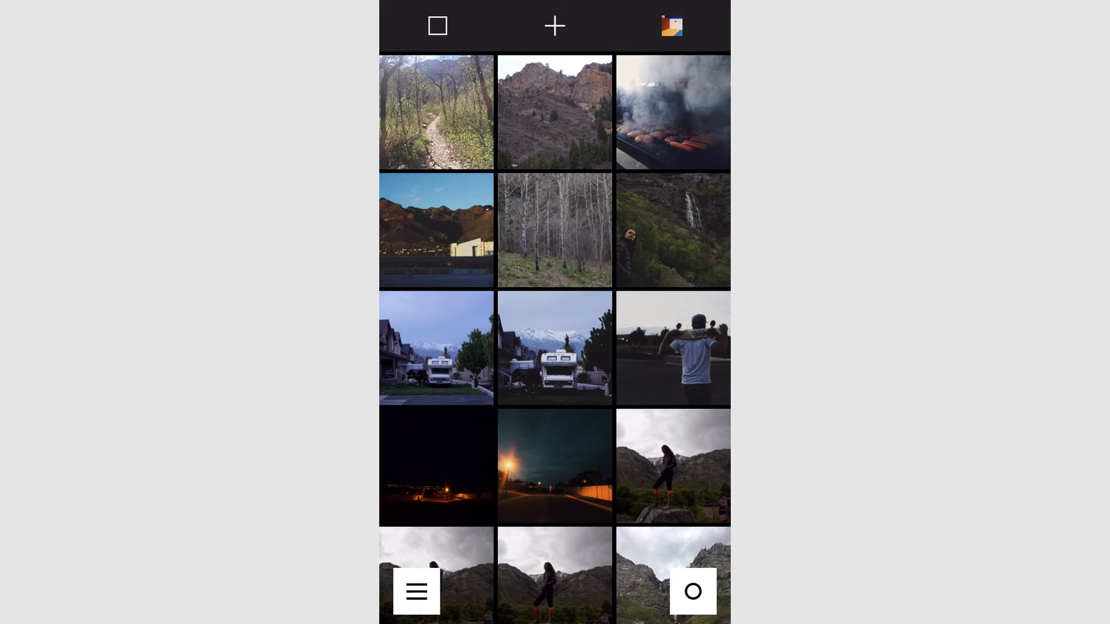
Open the mall photo of the walking woman from the library grid
{"action": "scroll", "scroll_direction": "down", "scroll_amount": 3}
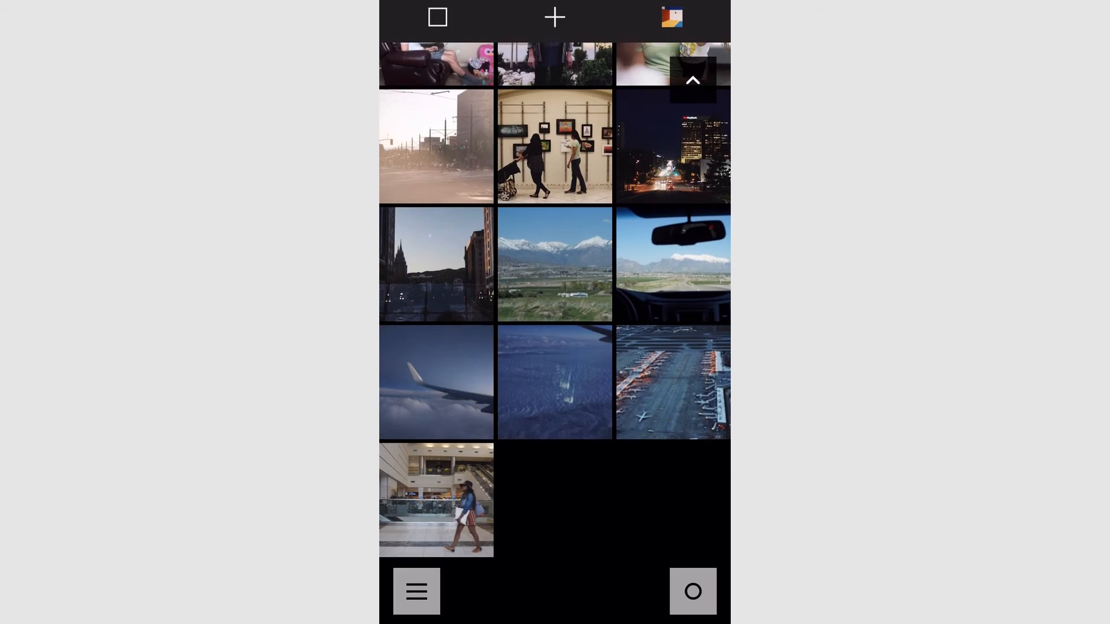
{"action": "left_click", "coordinate": [436, 499]}
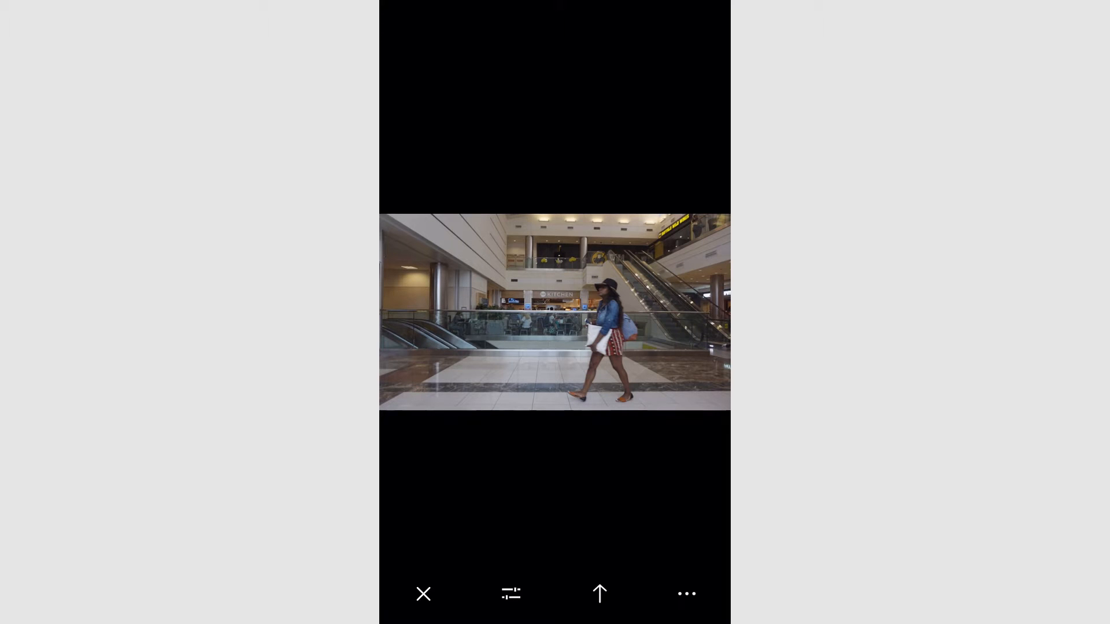
{"action": "left_click", "coordinate": [510, 594]}
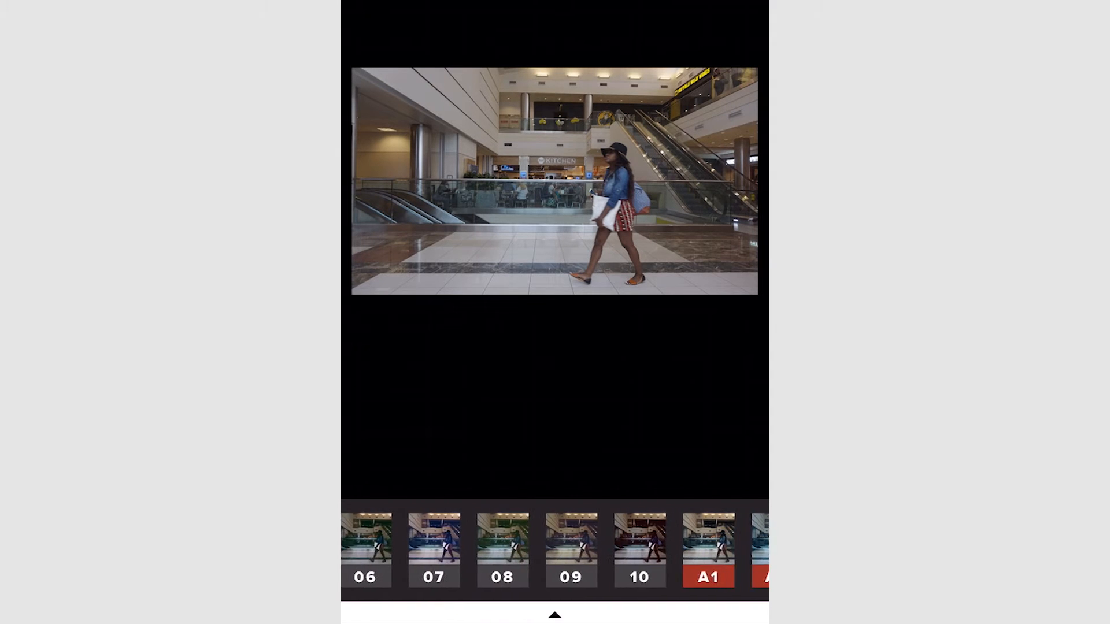
{"action": "scroll", "scroll_direction": "left", "scroll_amount": 3}
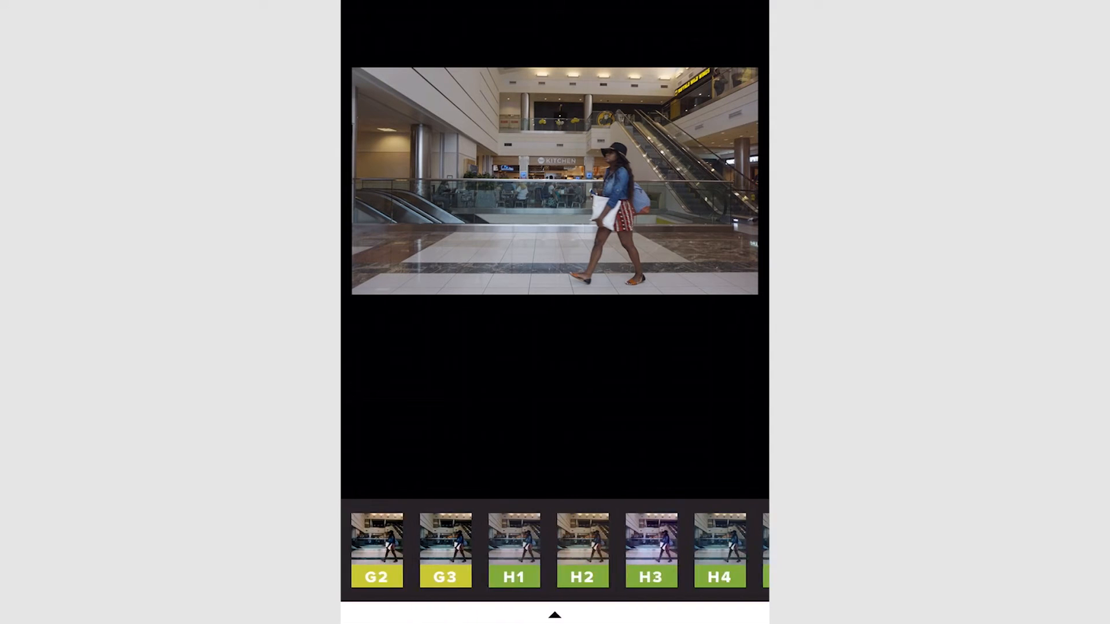
{"action": "scroll", "scroll_direction": "right", "scroll_amount": 3}
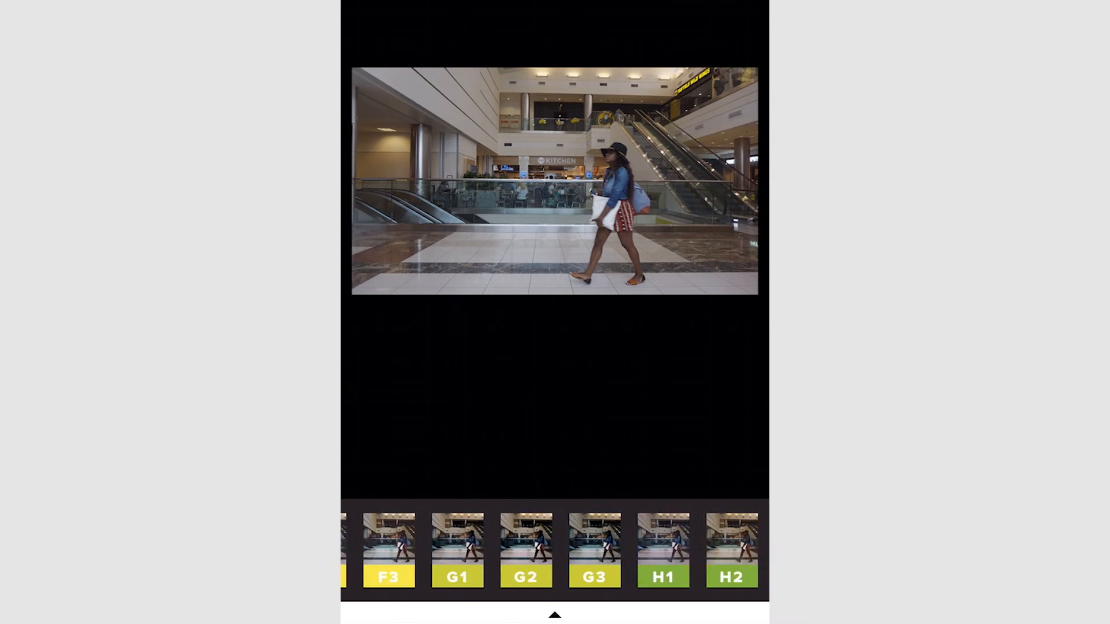
{"action": "scroll", "scroll_direction": "left", "scroll_amount": 3}
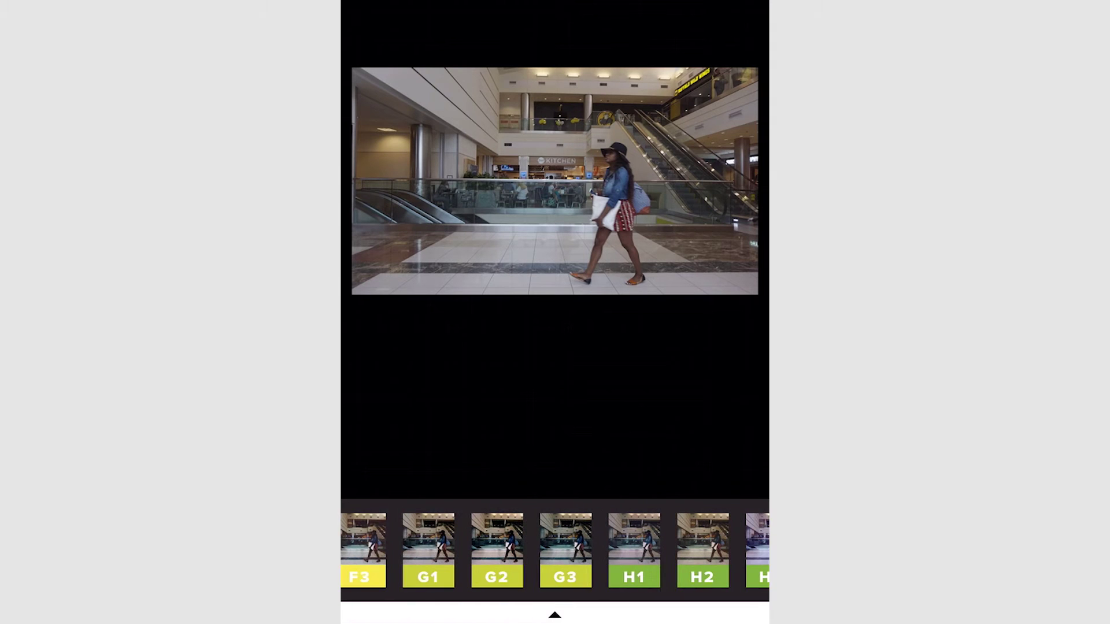
{"action": "scroll", "scroll_direction": "left", "scroll_amount": 3}
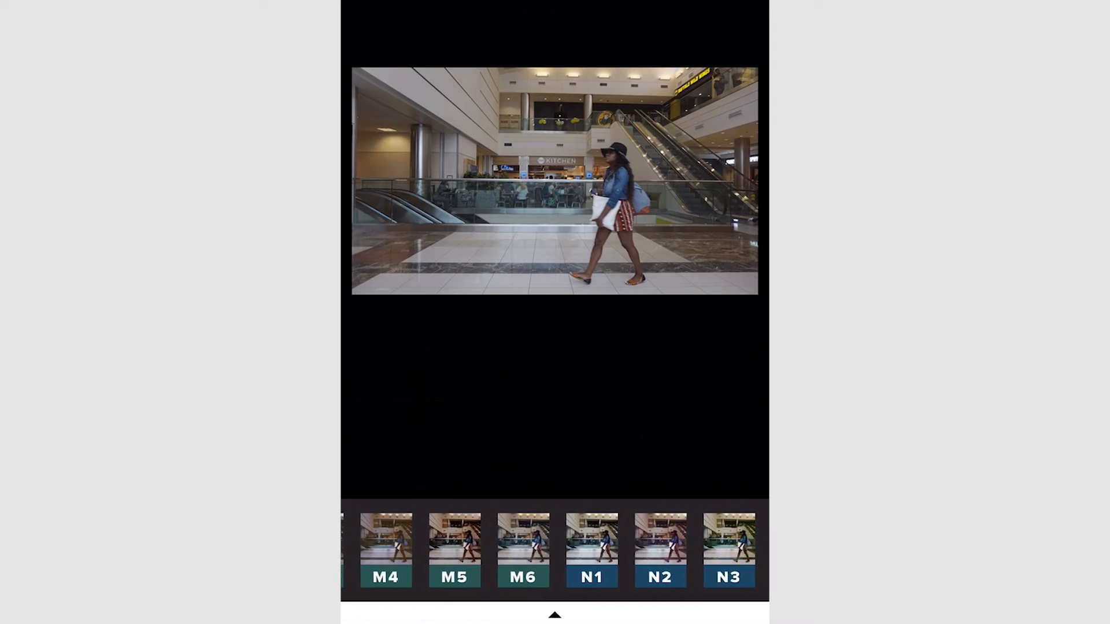
{"action": "scroll", "scroll_direction": "left", "scroll_amount": 3}
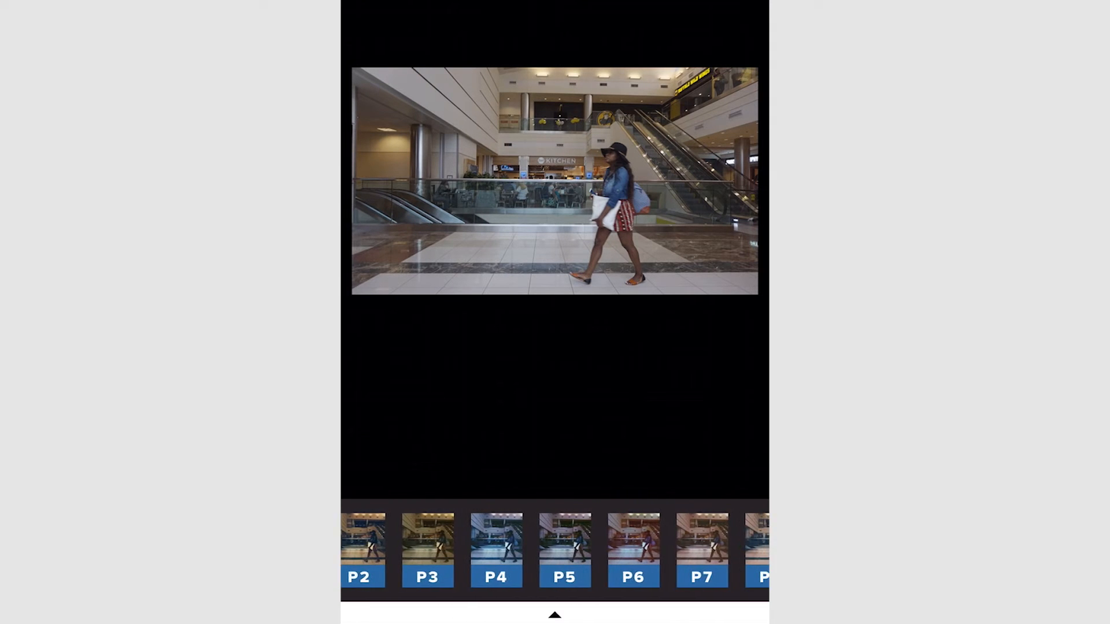
{"action": "scroll", "scroll_direction": "left", "scroll_amount": 3}
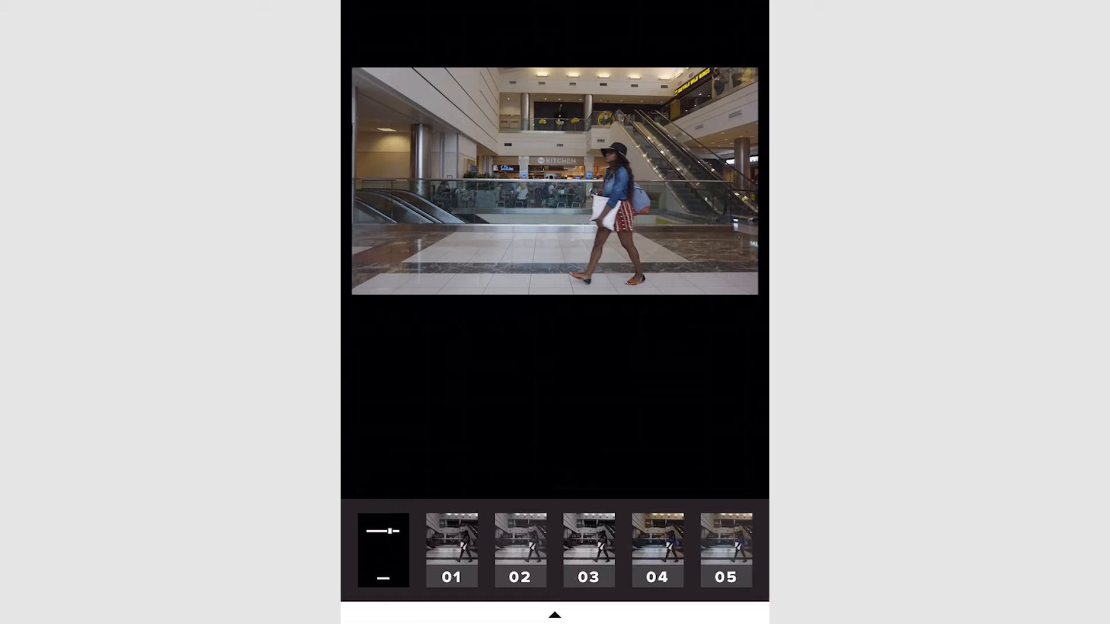
{"action": "scroll", "scroll_direction": "left", "scroll_amount": 3}
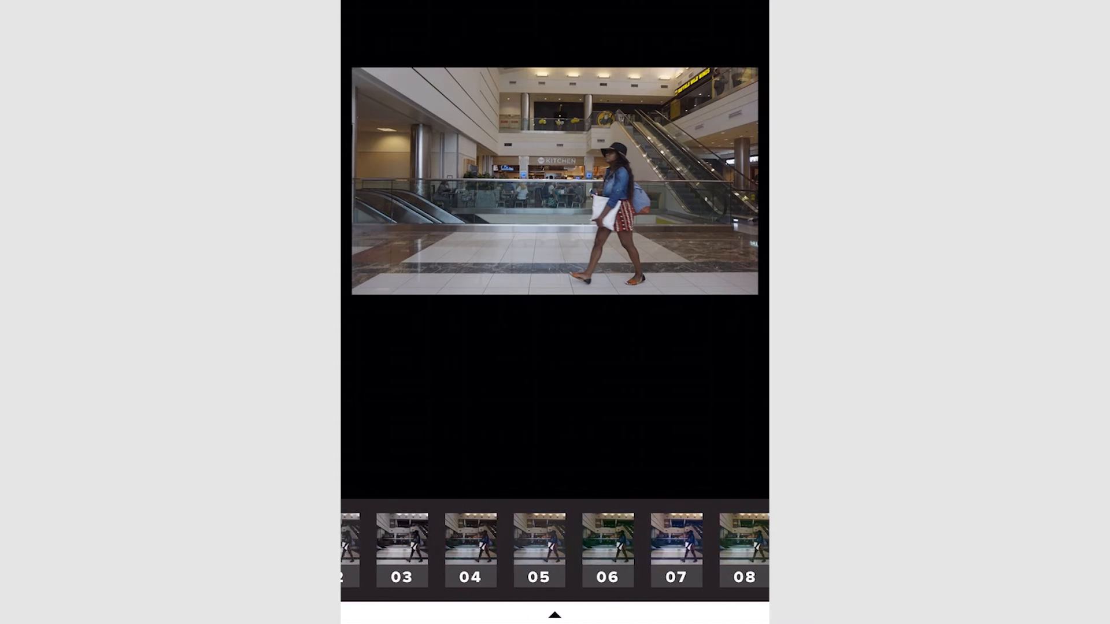
{"action": "scroll", "scroll_direction": "left", "scroll_amount": 3}
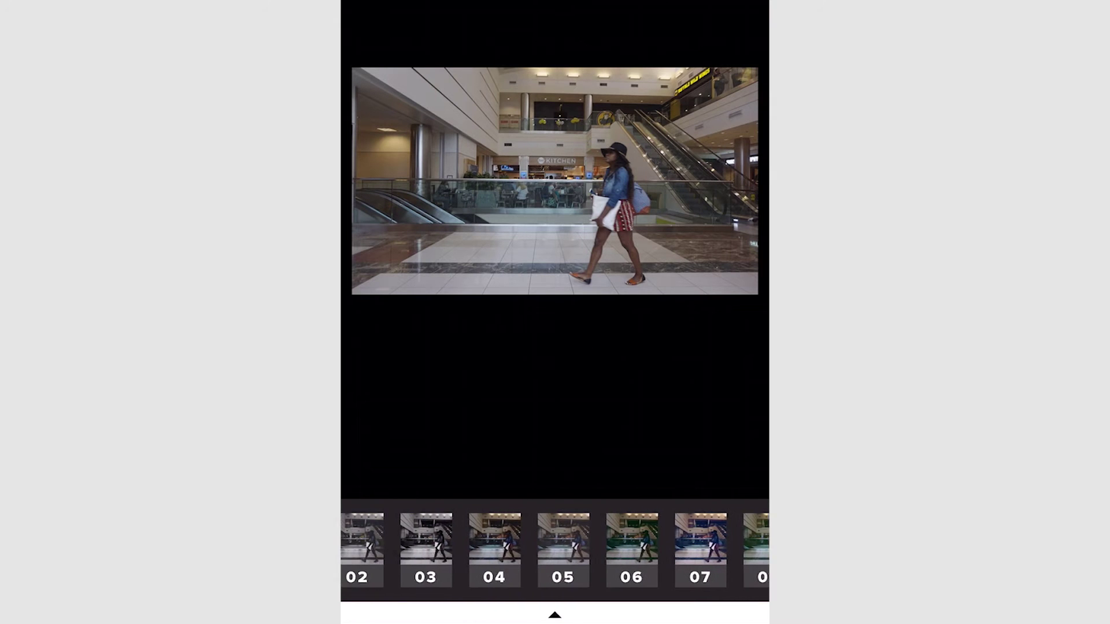
{"action": "scroll", "scroll_direction": "left", "scroll_amount": 3}
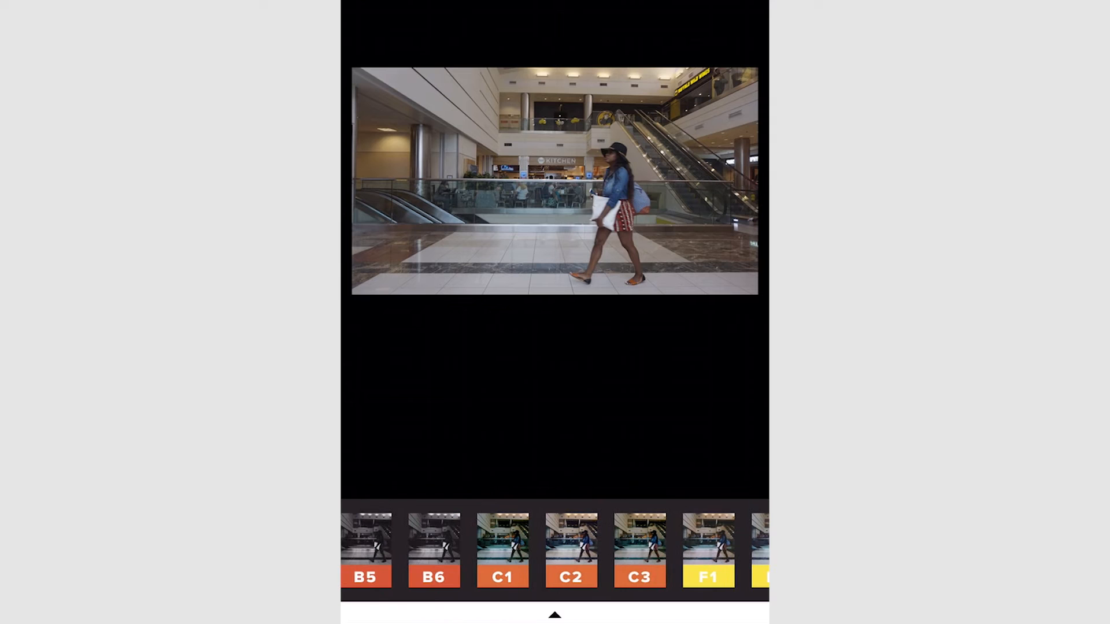
{"action": "scroll", "scroll_direction": "left", "scroll_amount": 3}
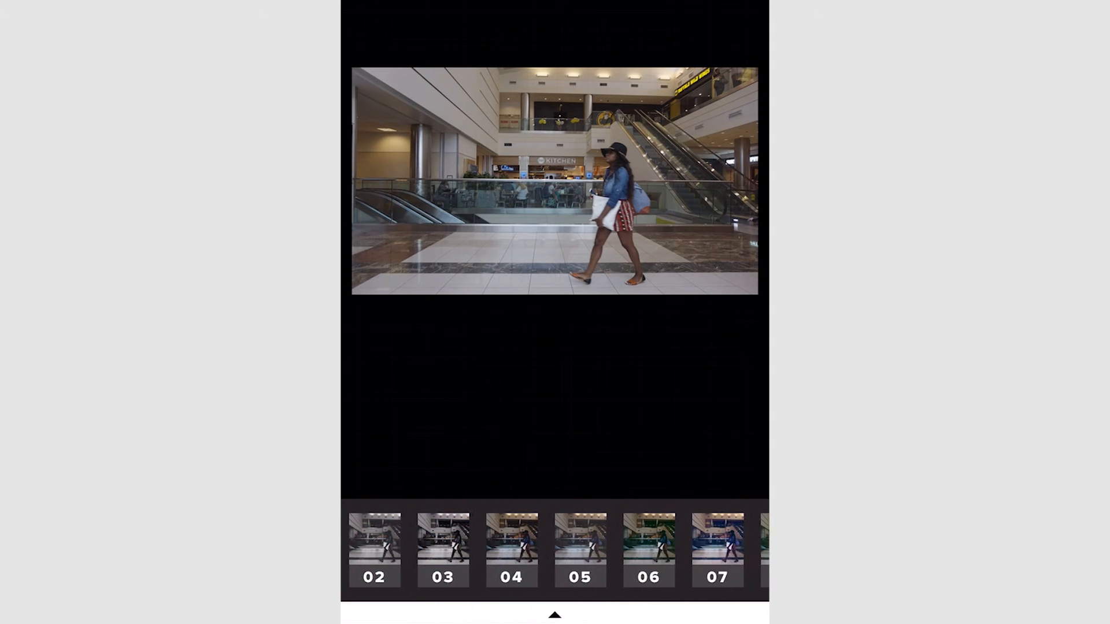
Set exposure to +3, then bring the C1 preset into view on the preset strip
{"action": "left_click", "coordinate": [510, 549]}
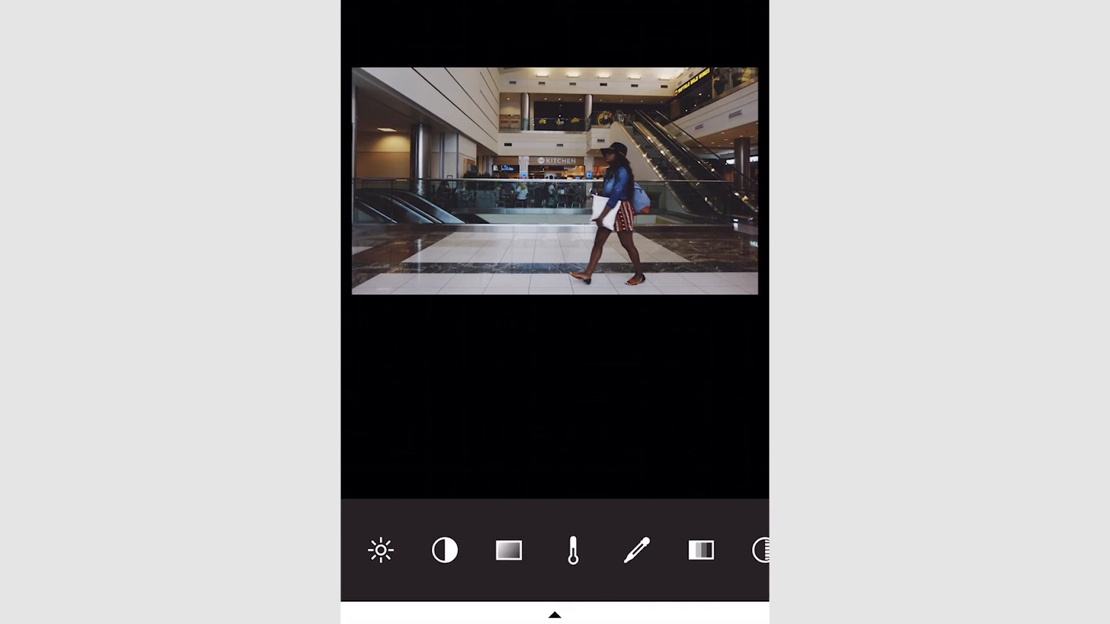
{"action": "left_click", "coordinate": [380, 551]}
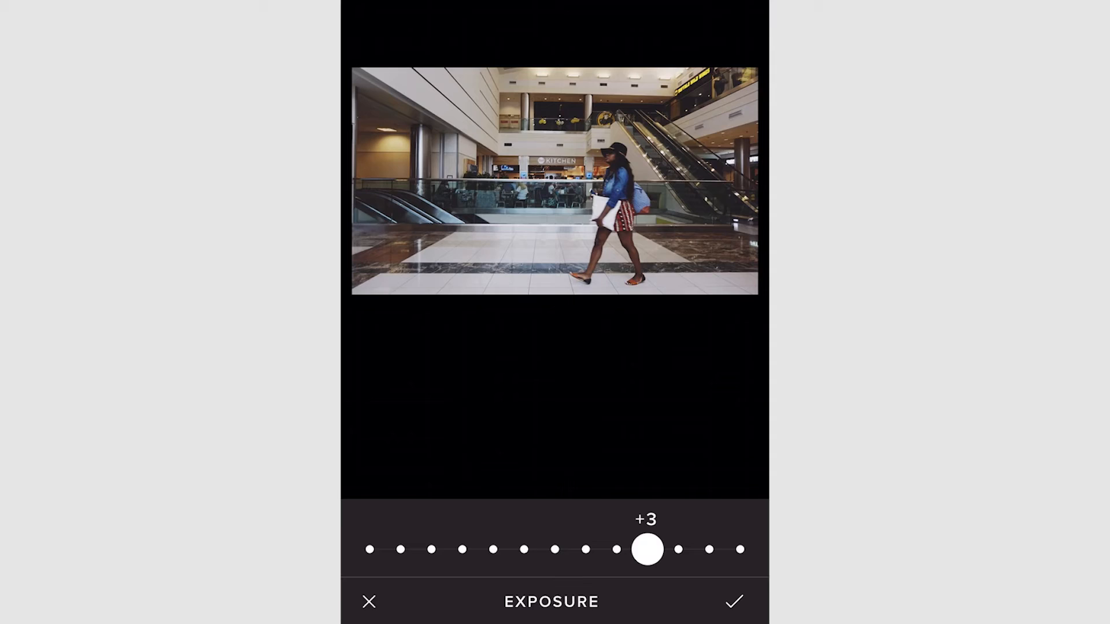
{"action": "left_click", "coordinate": [735, 602]}
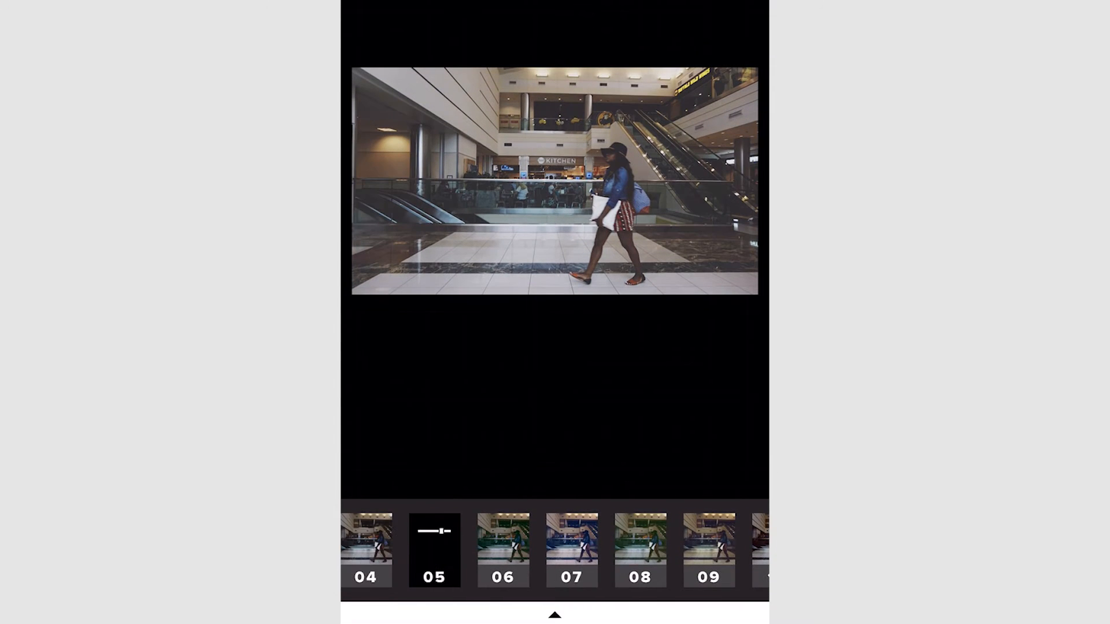
{"action": "scroll", "scroll_direction": "right", "scroll_amount": 3}
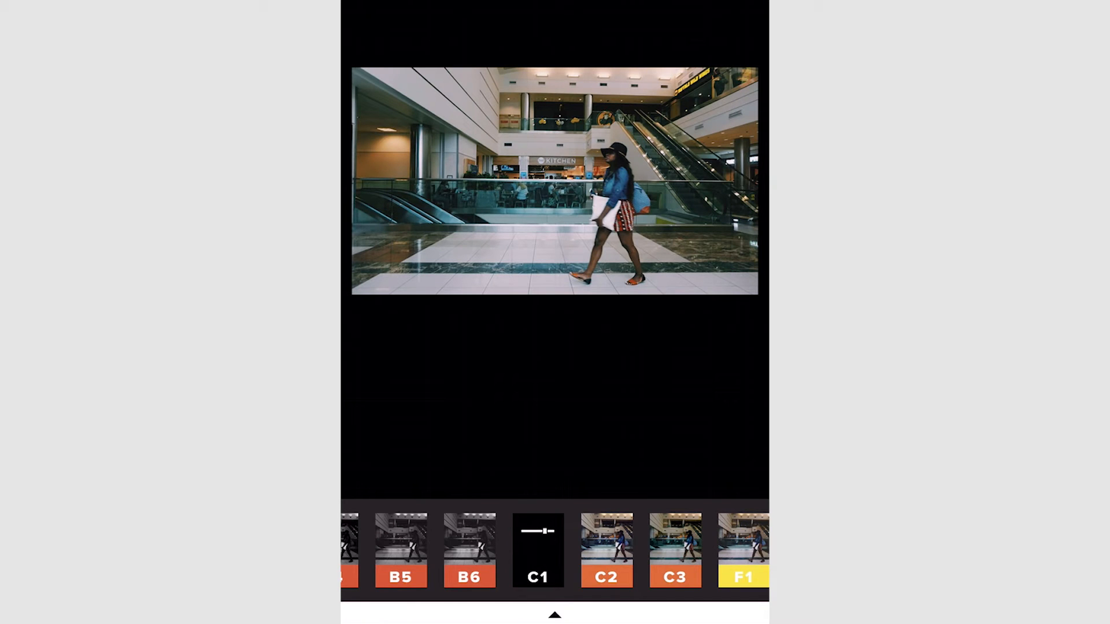
{"action": "left_click", "coordinate": [555, 614]}
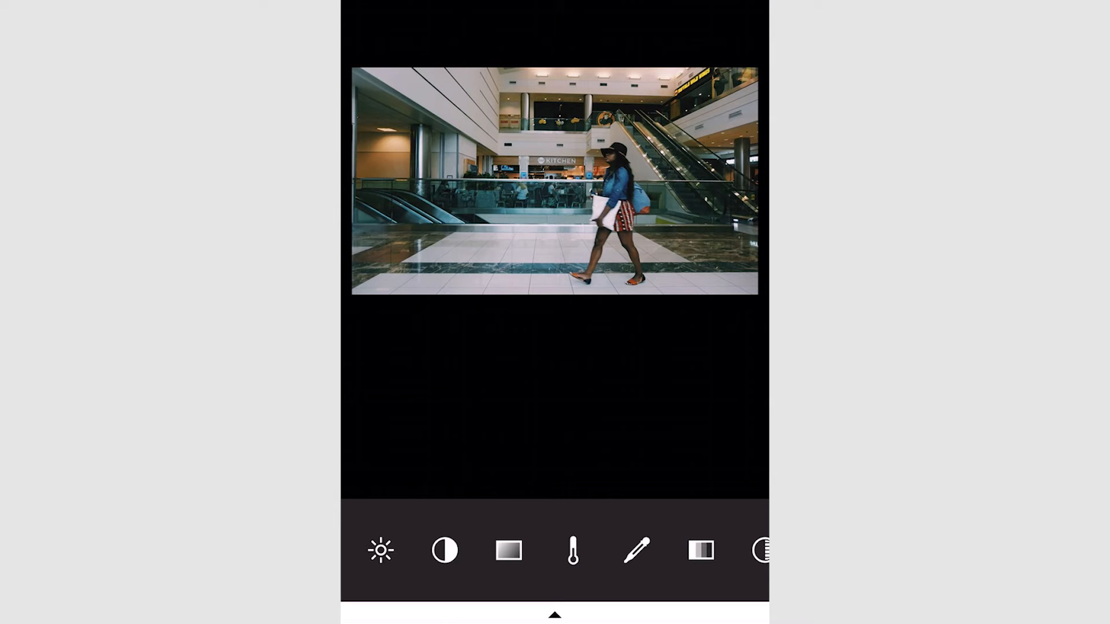
{"action": "left_click", "coordinate": [381, 550]}
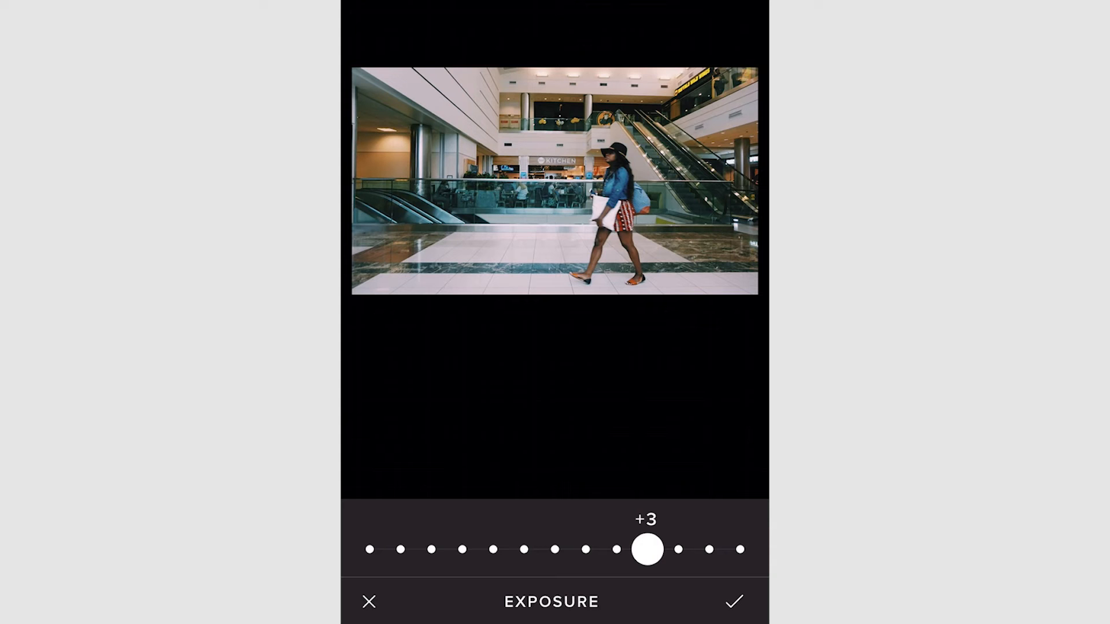
{"action": "left_click", "coordinate": [734, 601]}
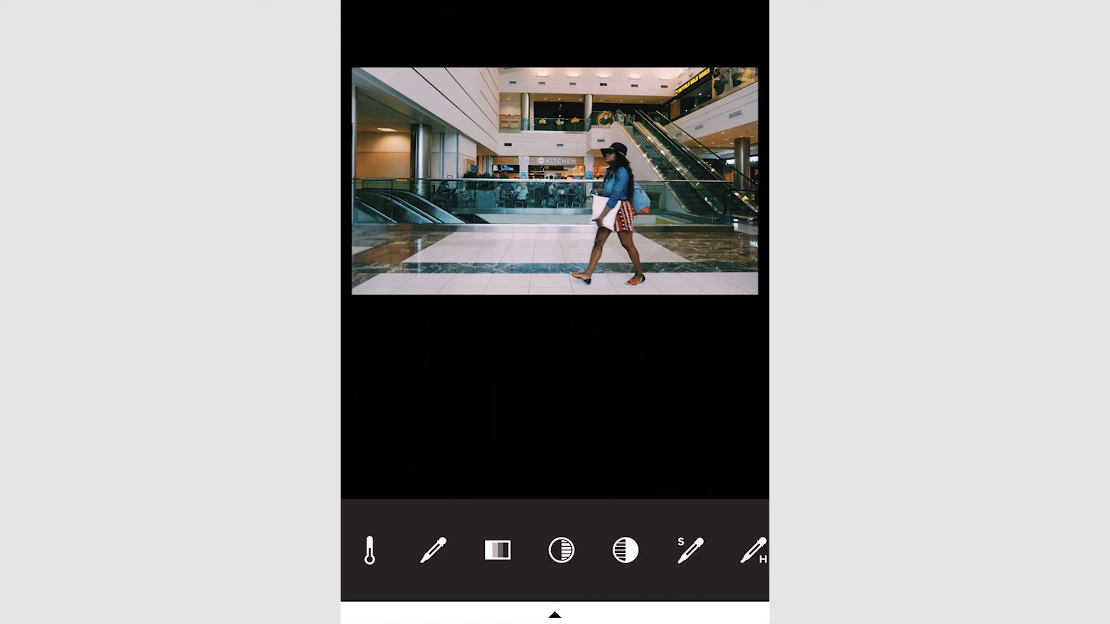
{"action": "scroll", "scroll_direction": "left", "scroll_amount": 3}
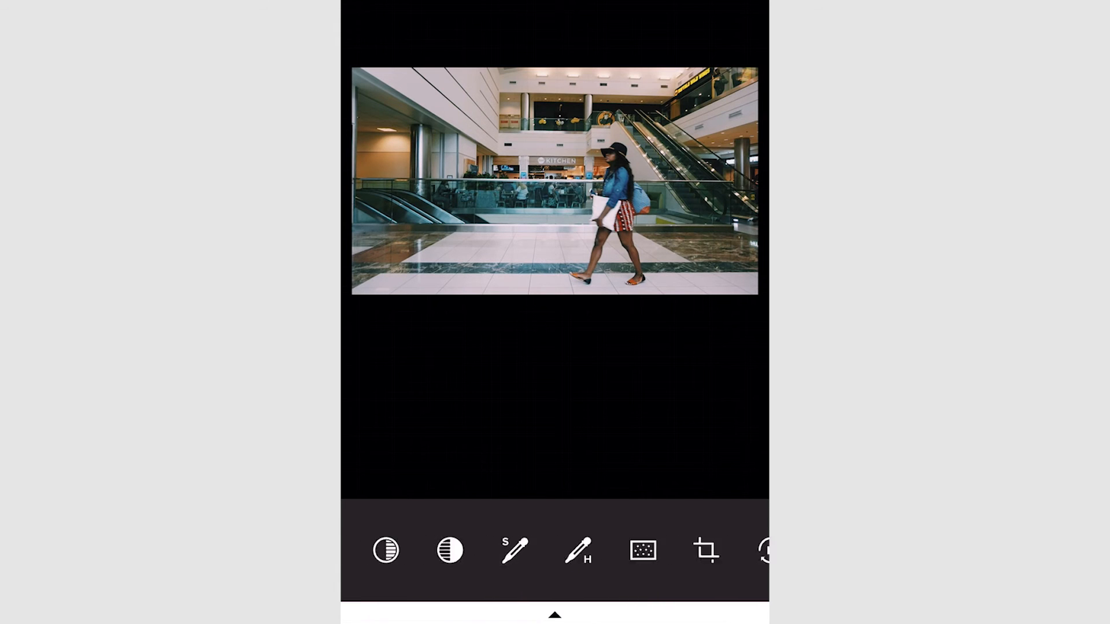
{"action": "scroll", "scroll_direction": "left", "scroll_amount": 3}
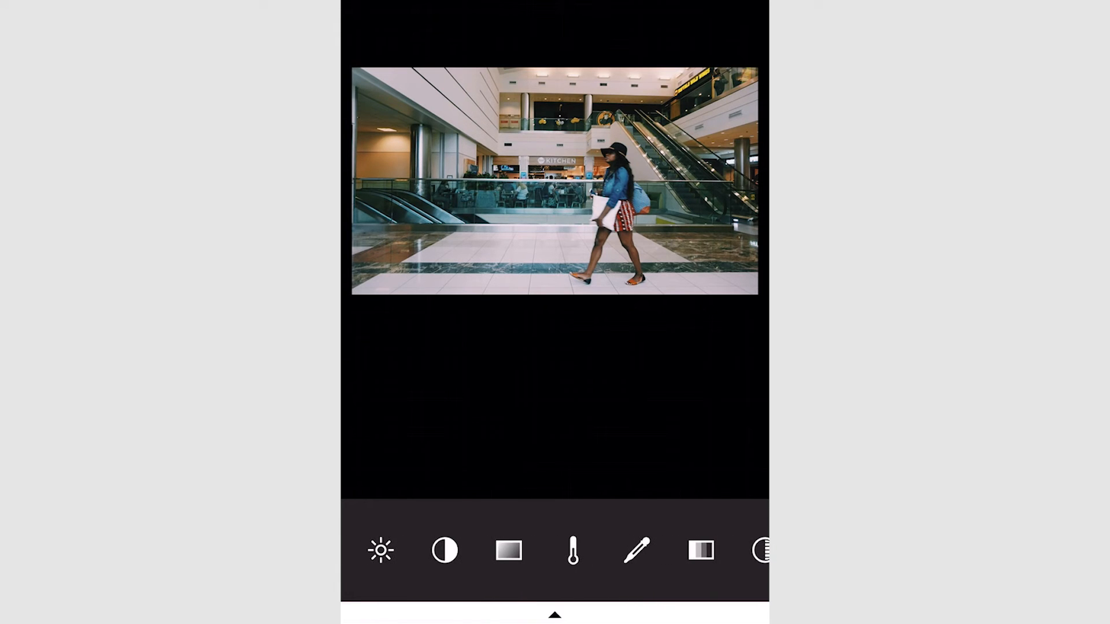
{"action": "scroll", "scroll_direction": "left", "scroll_amount": 3}
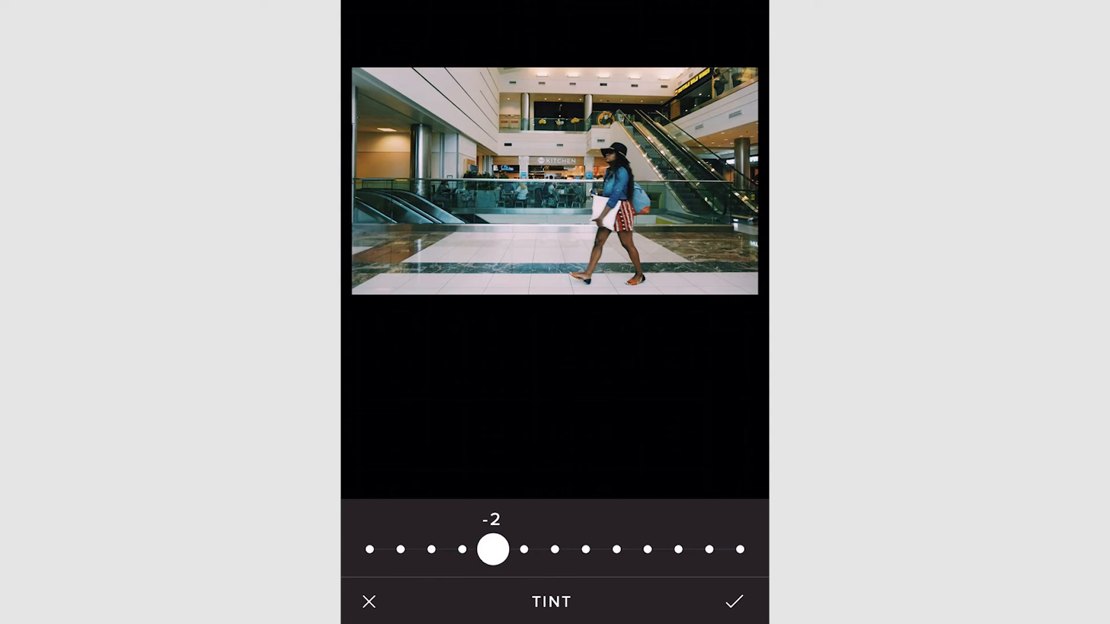
Keep the -2 tint and move on to the Fade tool
{"action": "left_click", "coordinate": [734, 601]}
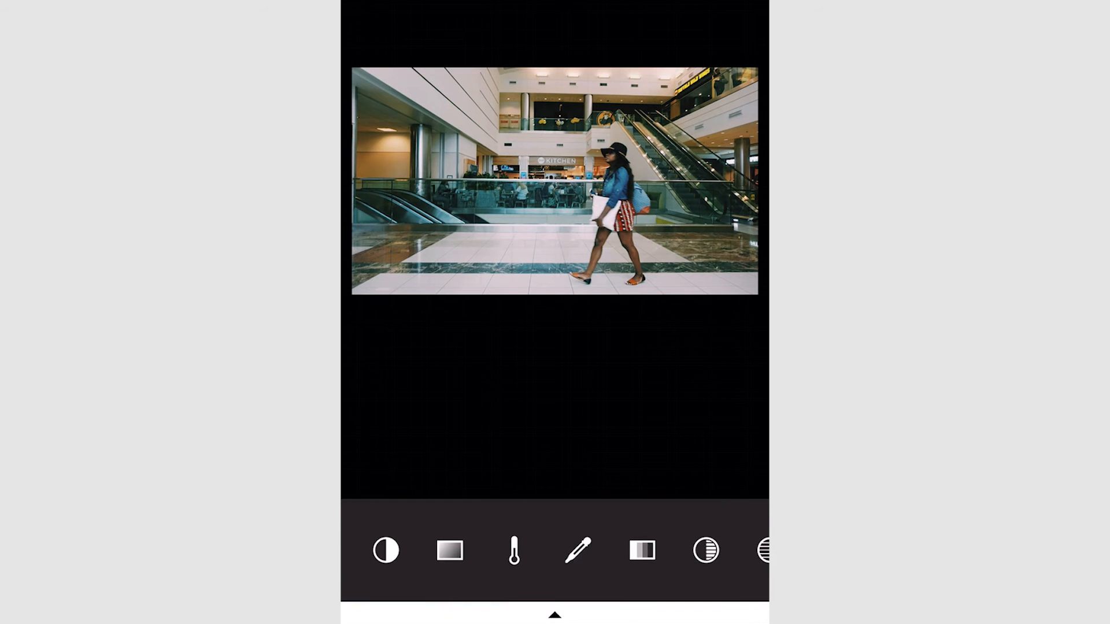
{"action": "left_click", "coordinate": [513, 550]}
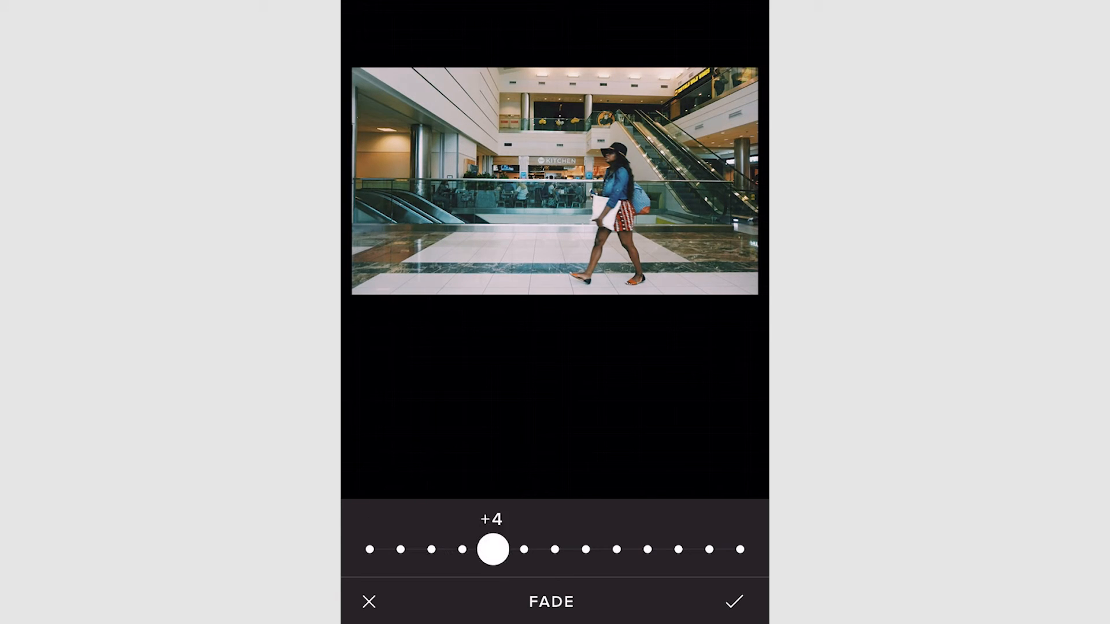
Keep the +4 fade on the mall photo
{"action": "left_click", "coordinate": [735, 601]}
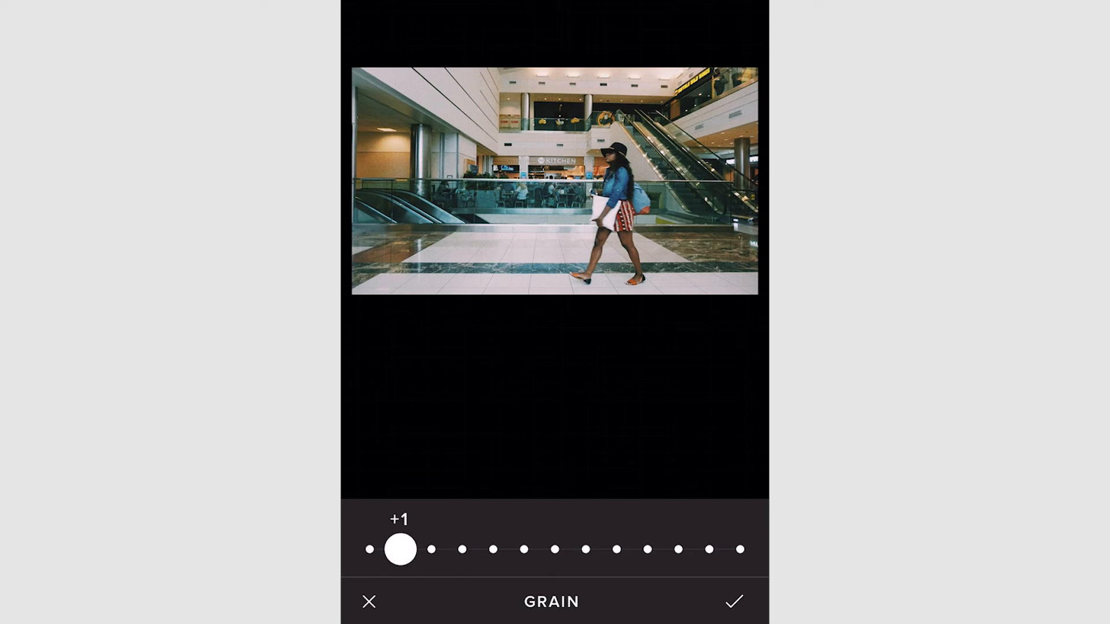
Keep the +1 grain on the photo
{"action": "left_click", "coordinate": [734, 601]}
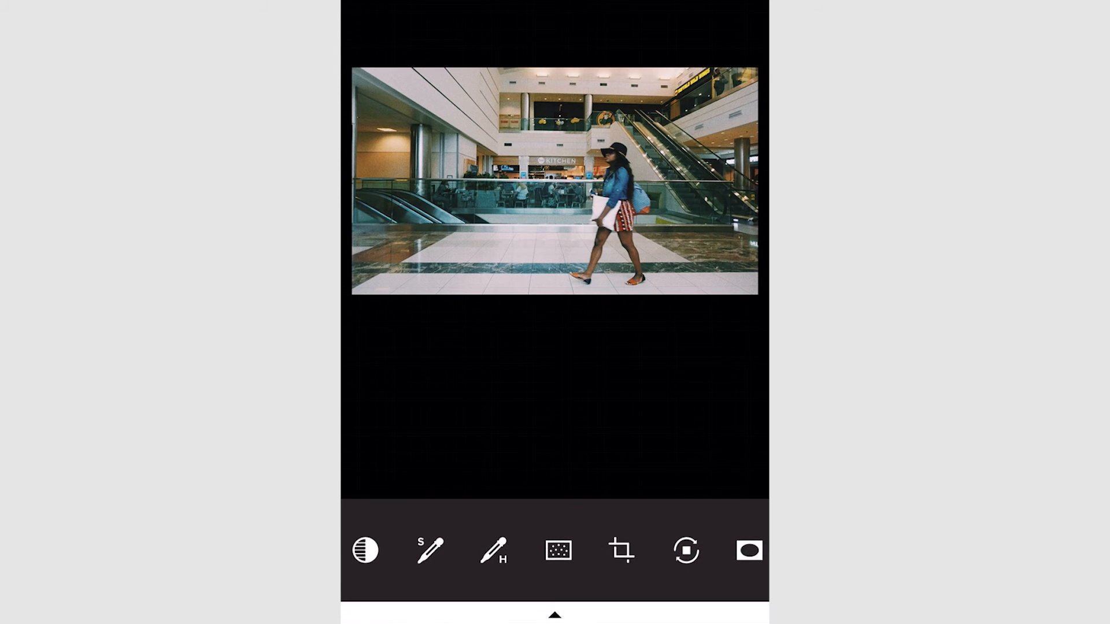
{"action": "scroll", "scroll_direction": "left", "scroll_amount": 3}
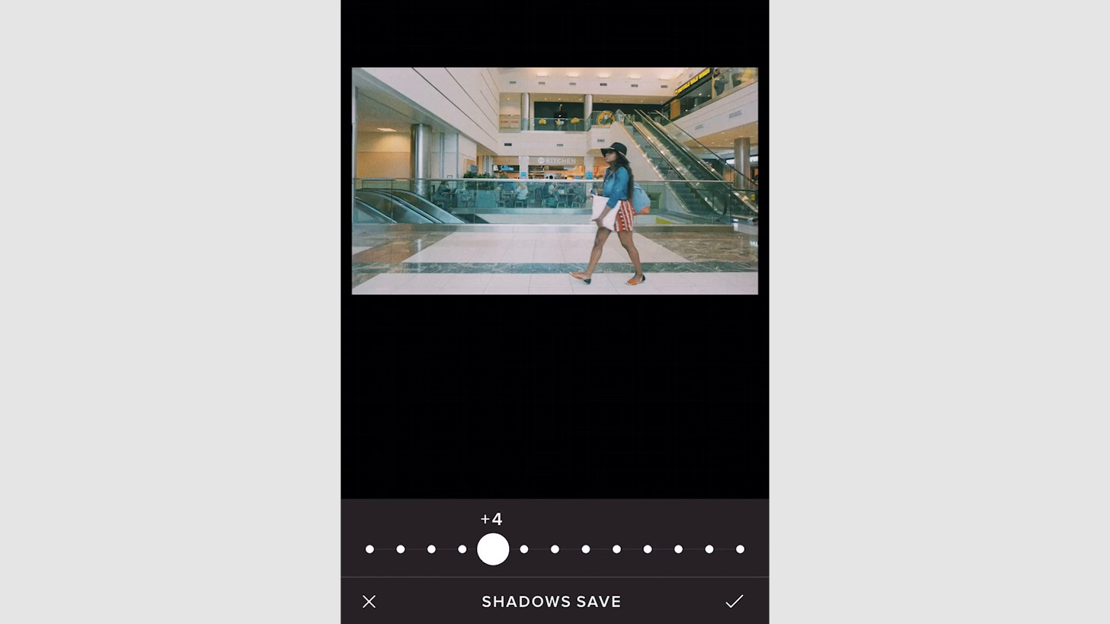
Keep the +4 shadows save on the photo
{"action": "left_click", "coordinate": [734, 602]}
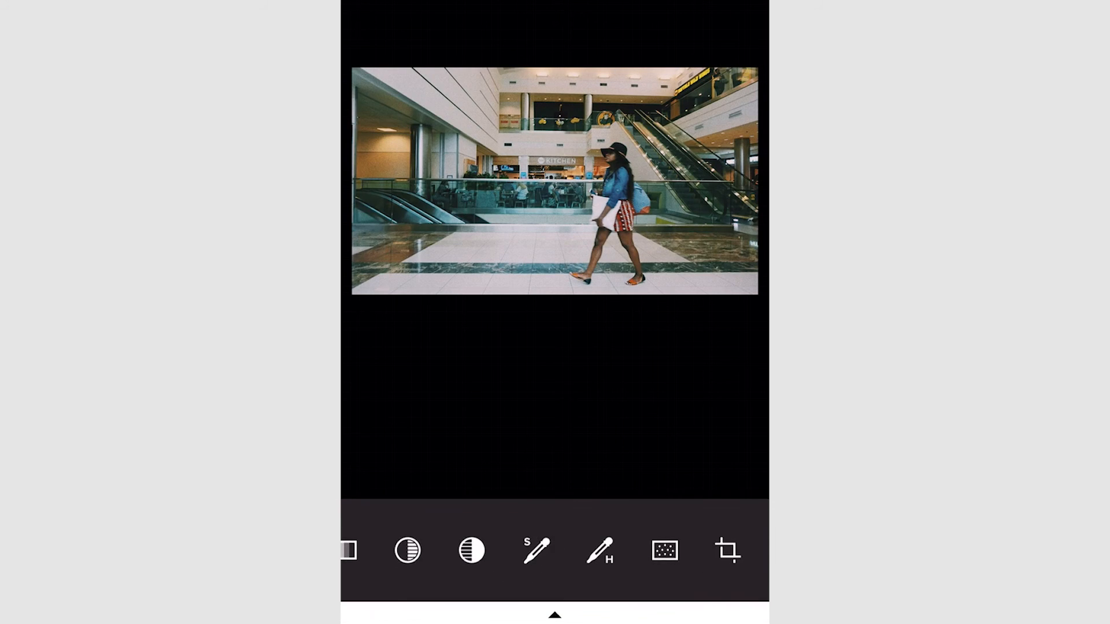
{"action": "scroll", "scroll_direction": "left", "scroll_amount": 3}
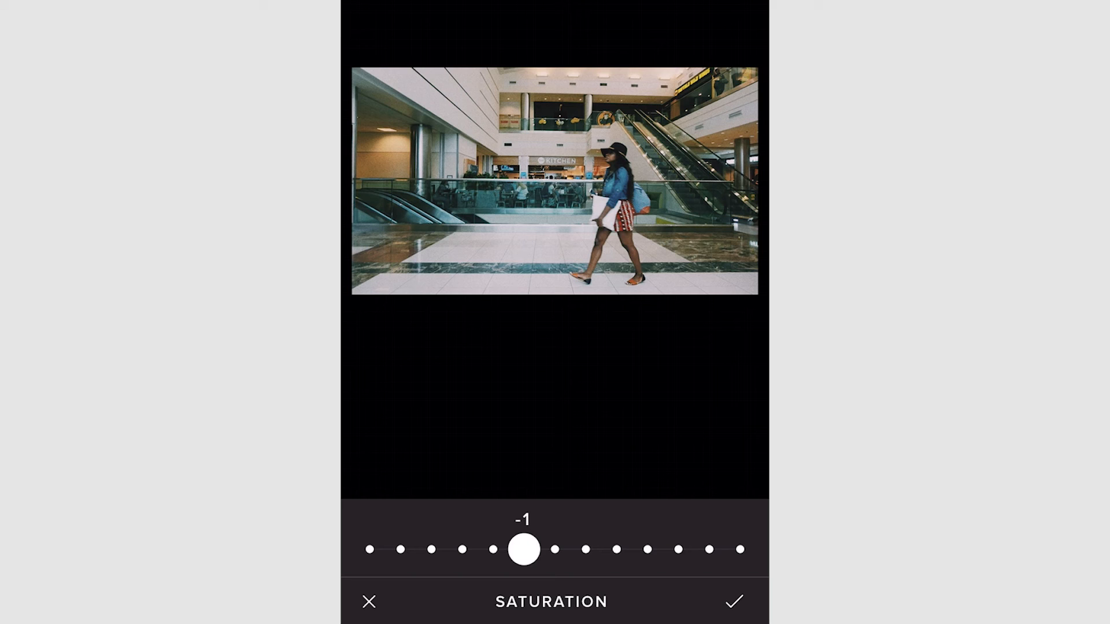
Keep saturation at -1 and set contrast to +3
{"action": "left_click", "coordinate": [733, 601]}
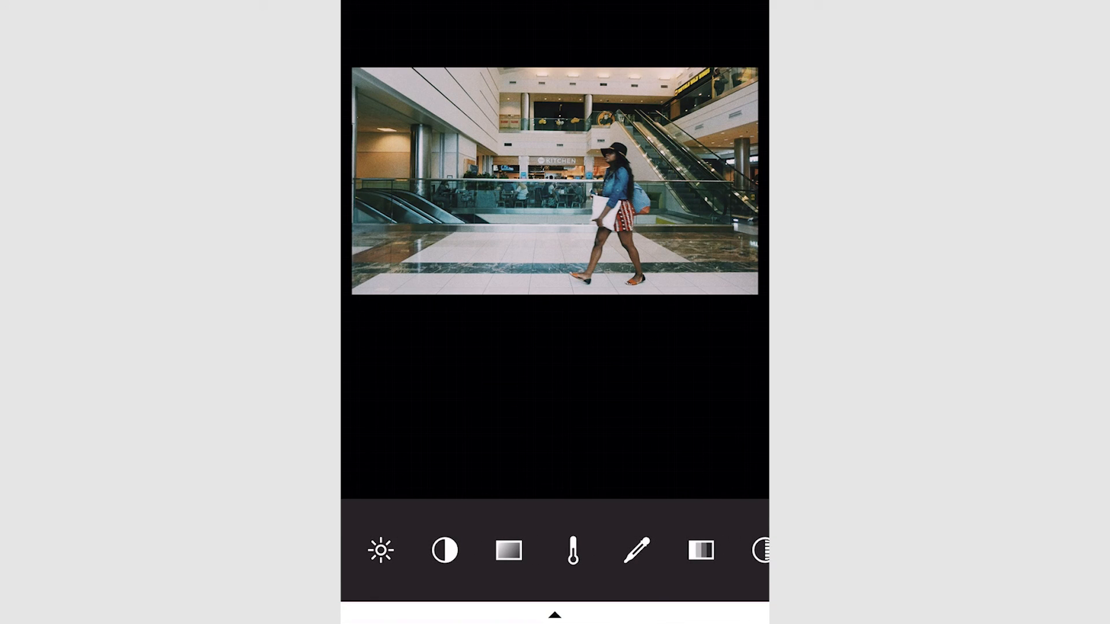
{"action": "left_click", "coordinate": [380, 550]}
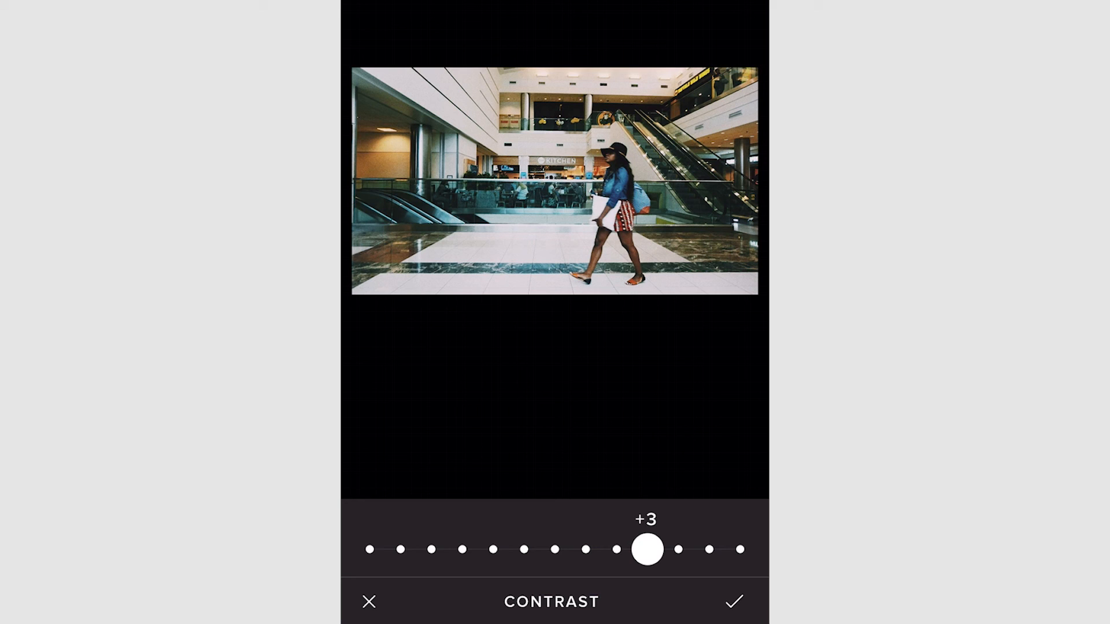
{"action": "left_click", "coordinate": [734, 601]}
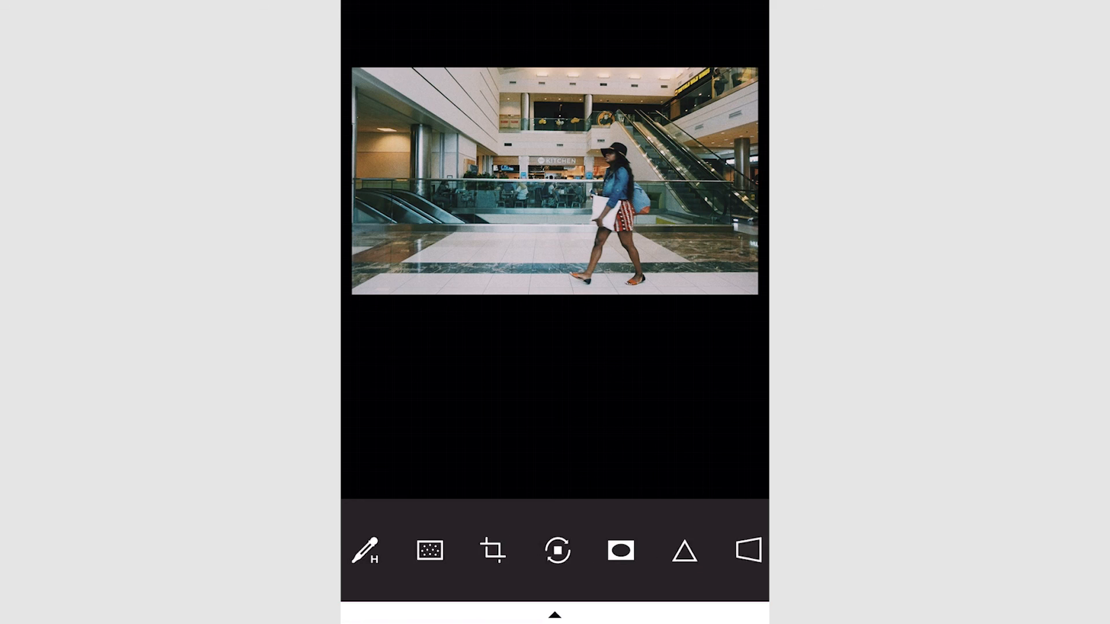
Set the woman's skin tone to +1
{"action": "scroll", "scroll_direction": "left", "scroll_amount": 3}
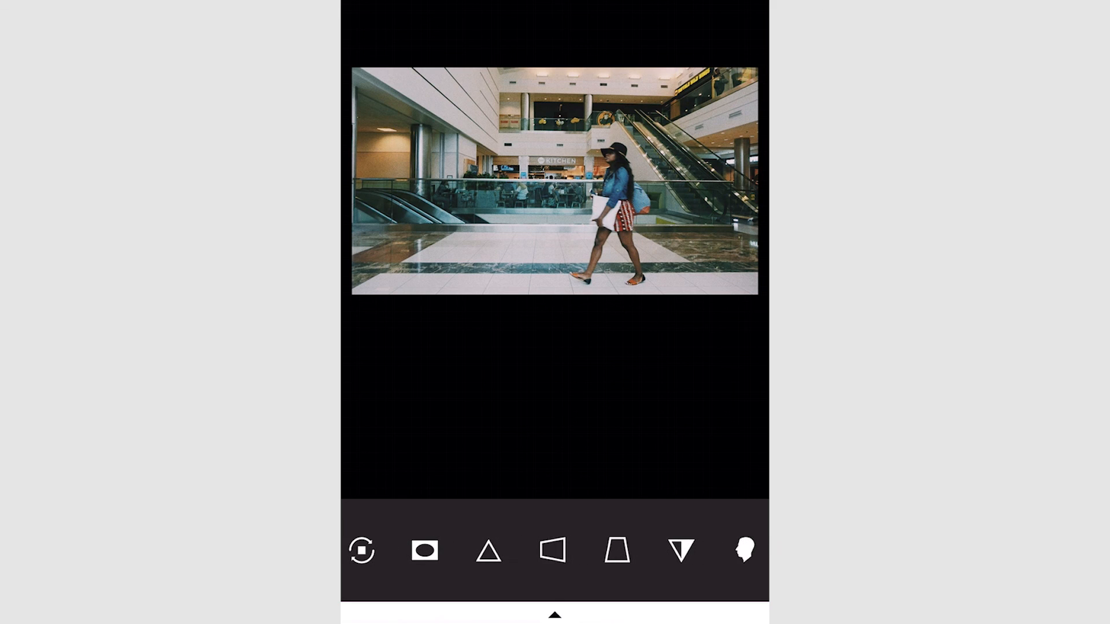
{"action": "left_click", "coordinate": [744, 550]}
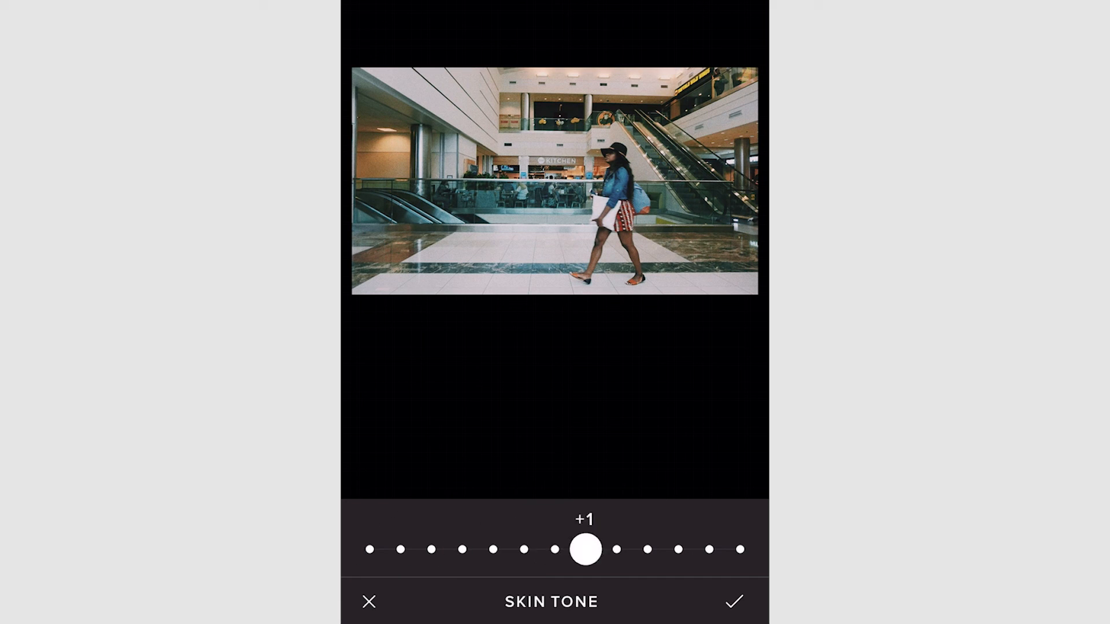
{"action": "left_click", "coordinate": [734, 602]}
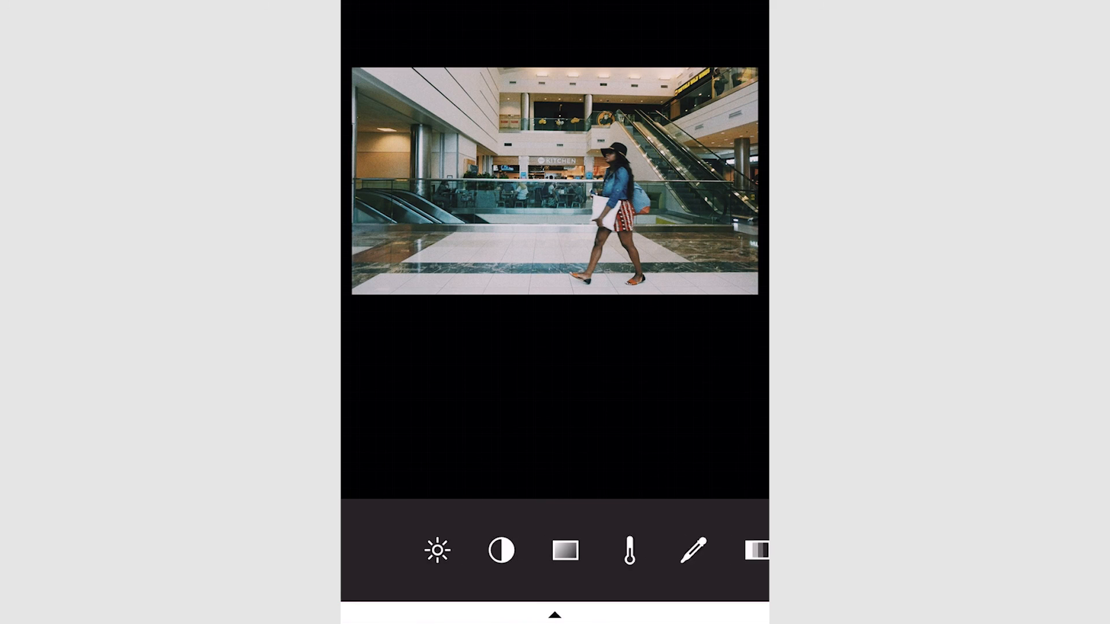
{"action": "scroll", "scroll_direction": "left", "scroll_amount": 3}
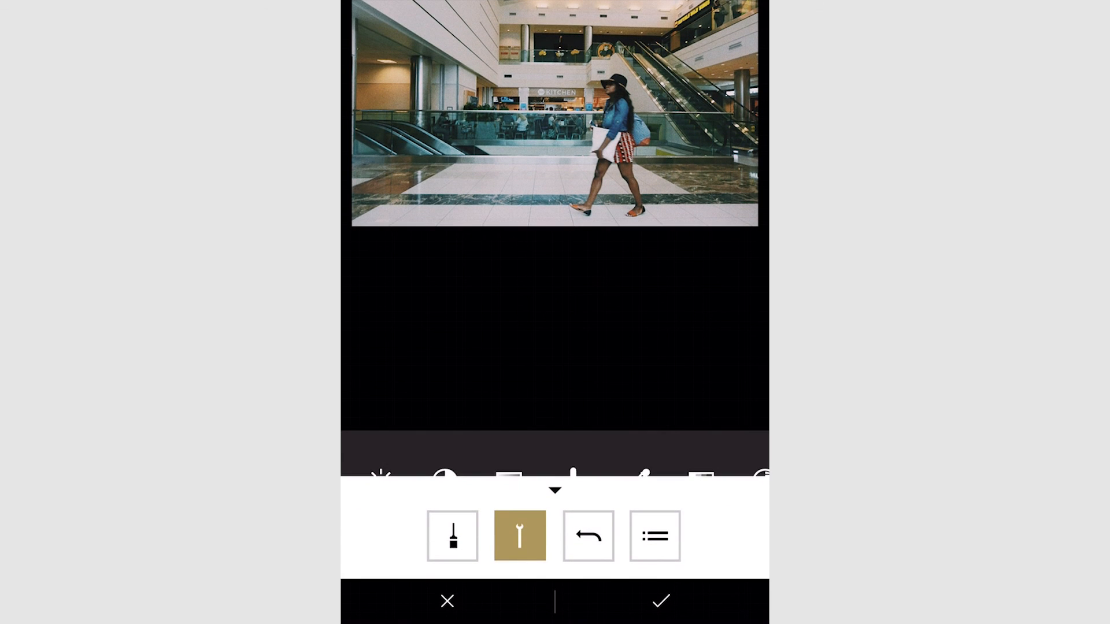
Confirm all edits and return to the finished photo preview
{"action": "left_click", "coordinate": [659, 600]}
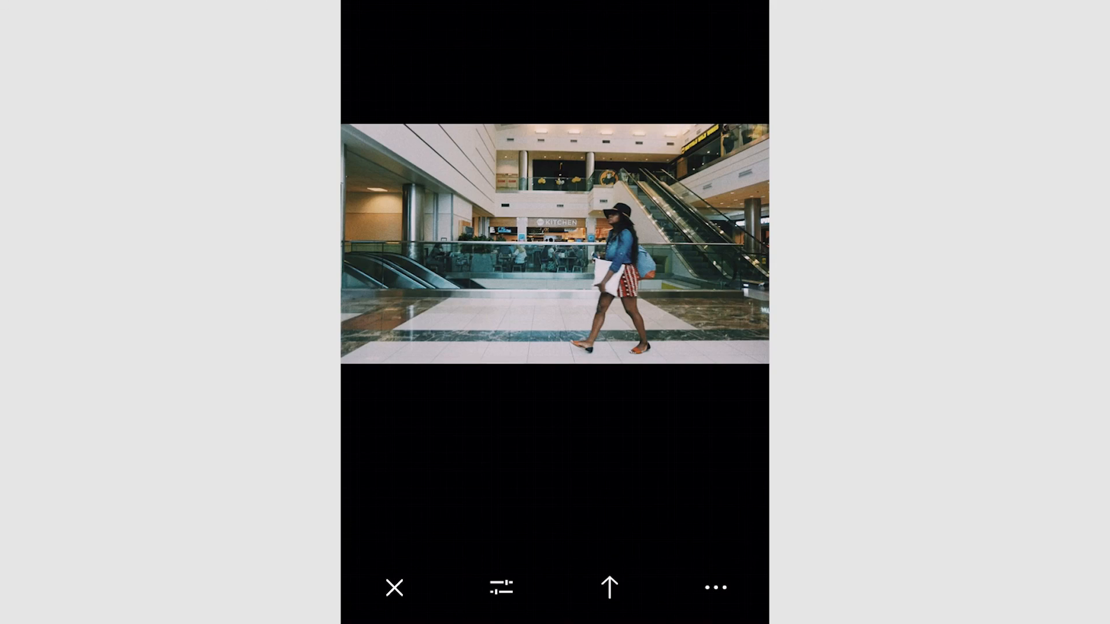